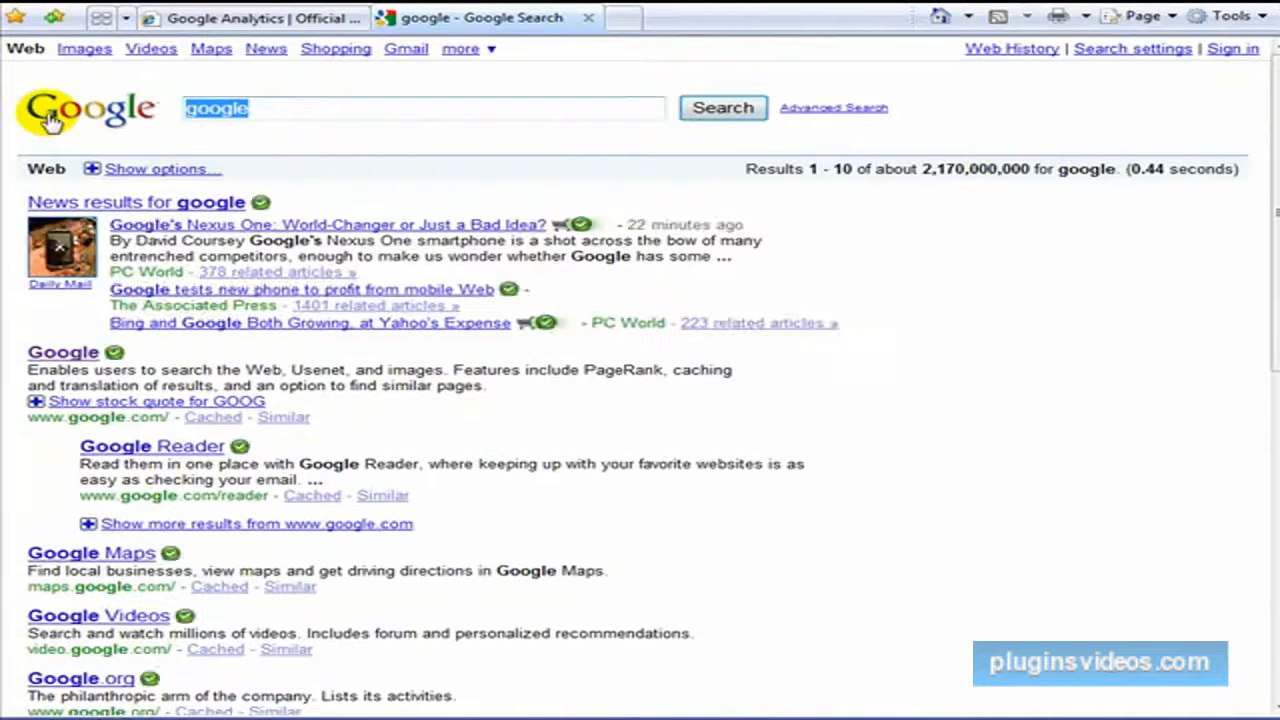
# Run a Google search for "dog forum" and choose the Dog Forum result.
pyautogui.write('dog')
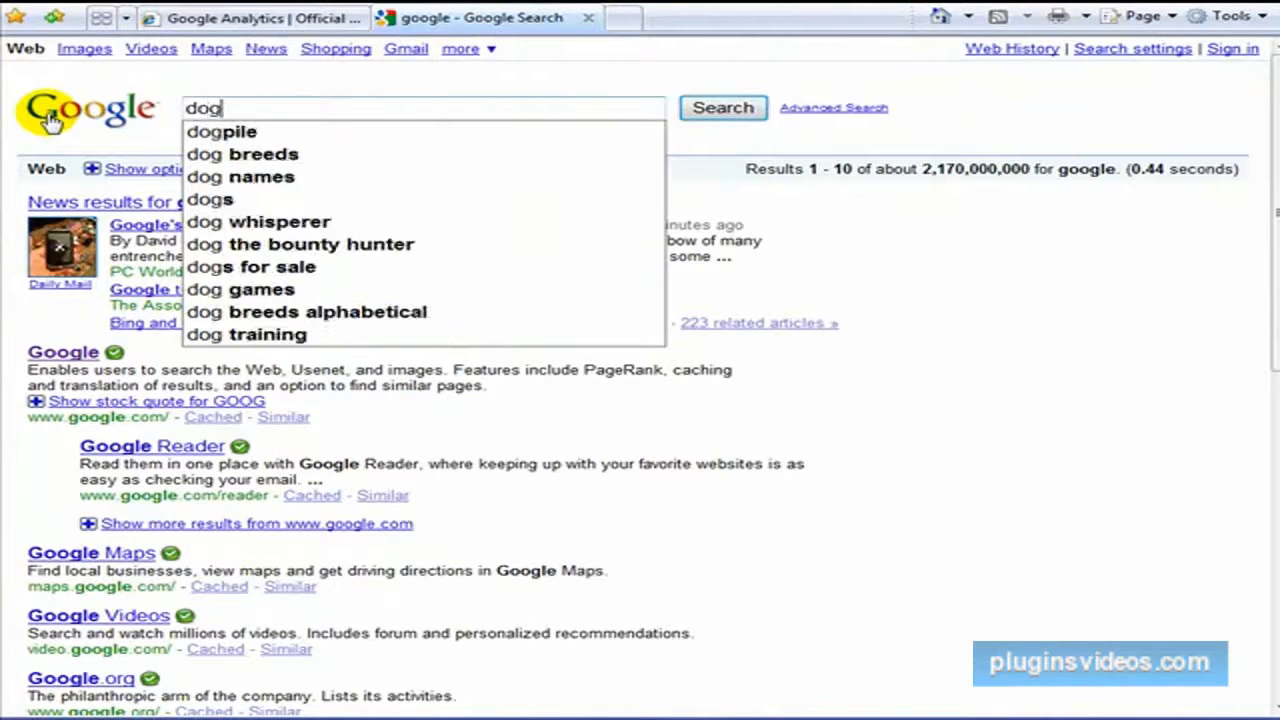
pyautogui.write('forum')
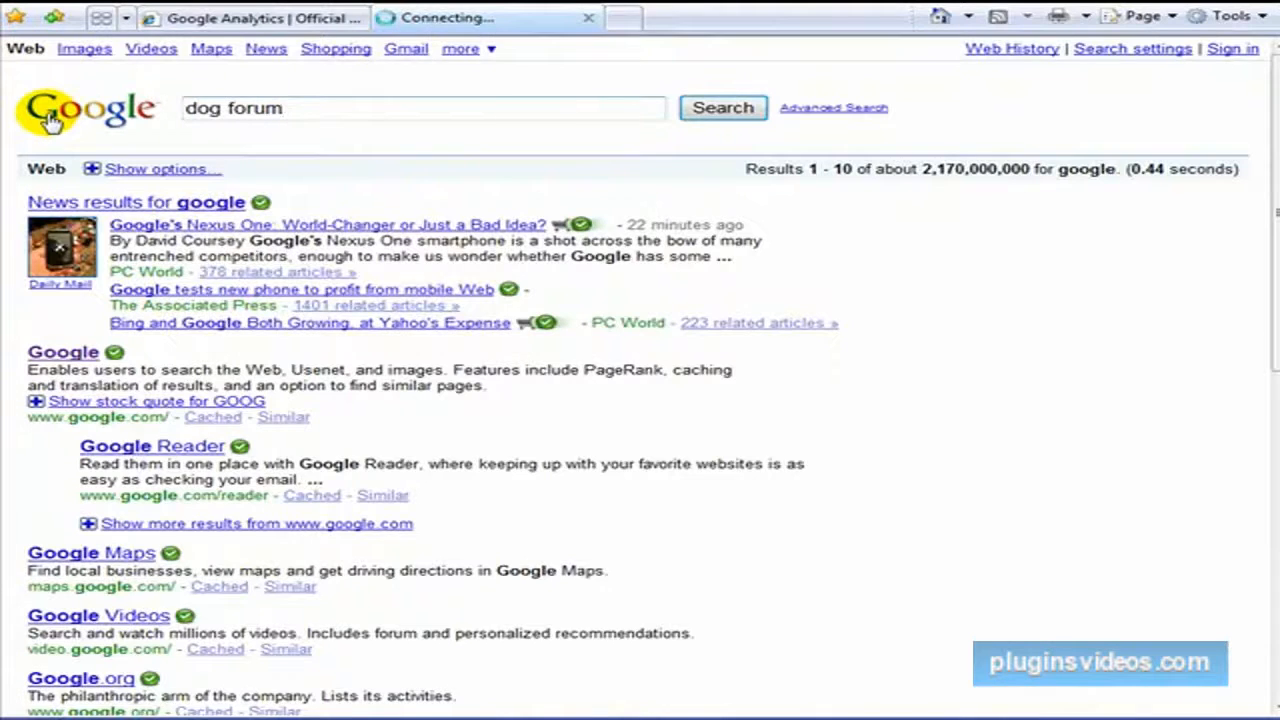
pyautogui.click(722, 108)
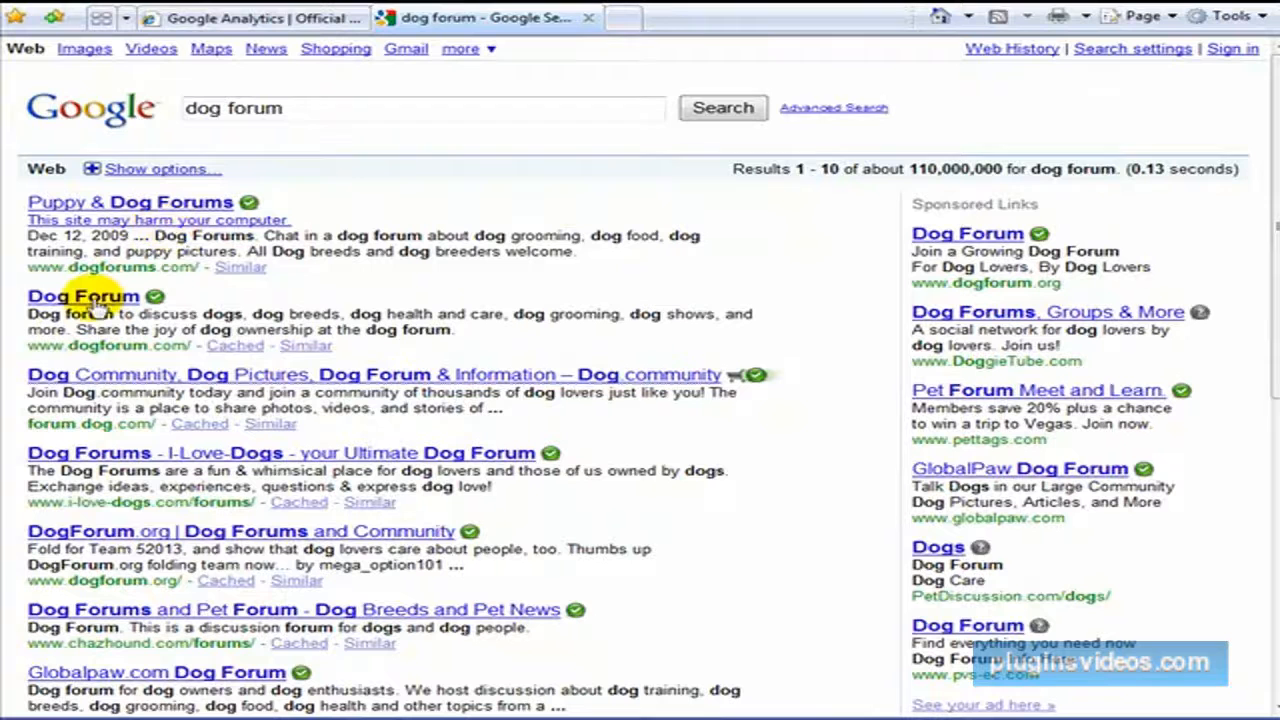
pyautogui.click(84, 296)
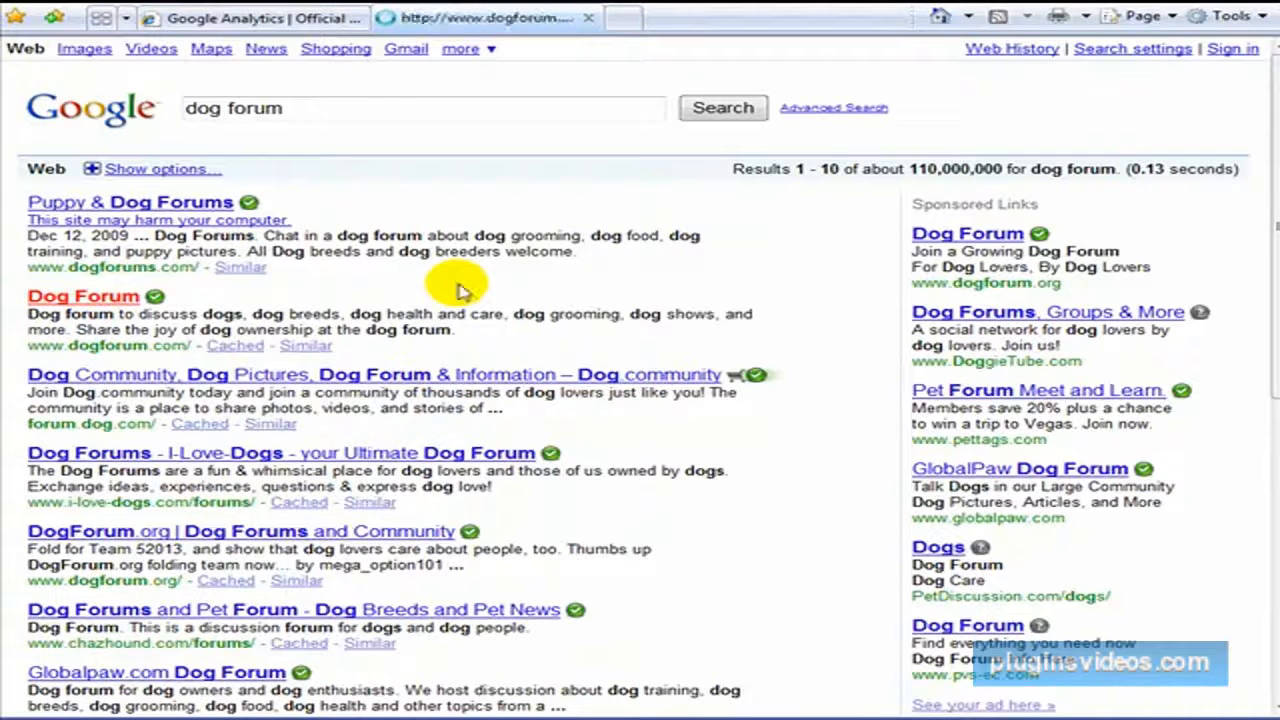
# Load the DogForum.com home page and scroll to the Keeping and Caring for Dogs forums.
pyautogui.click(84, 296)
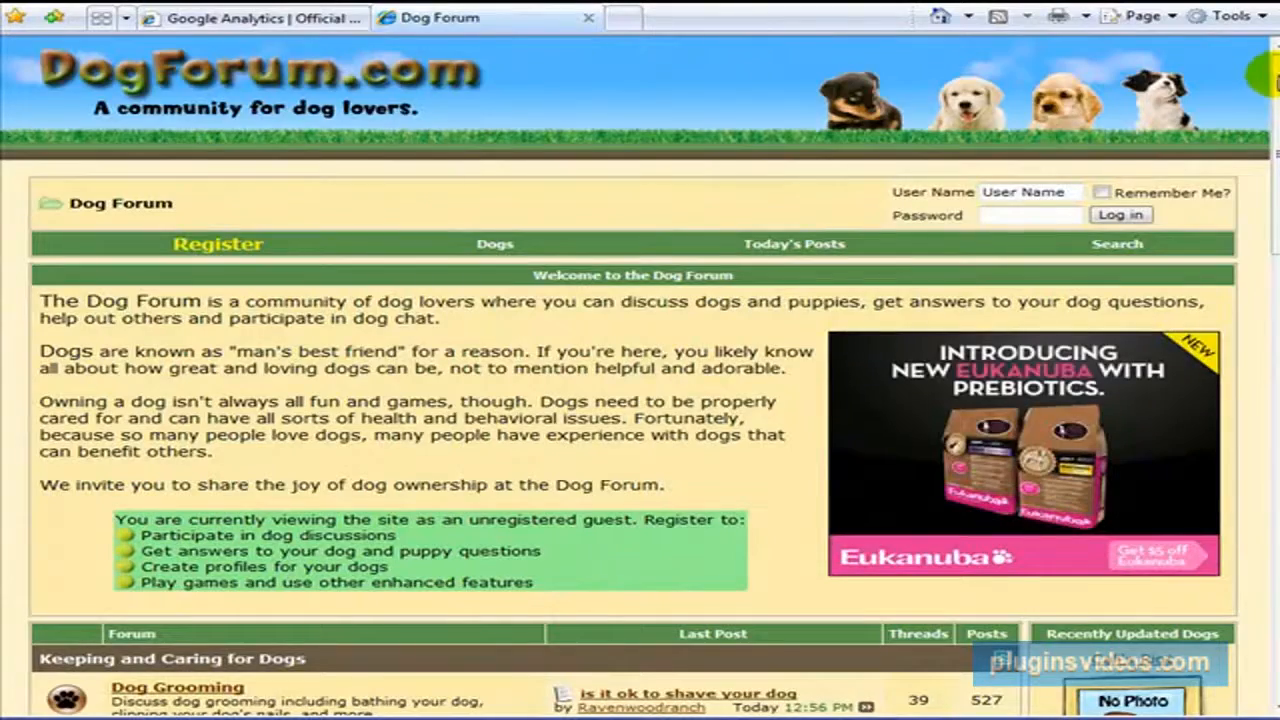
pyautogui.scroll(-3)
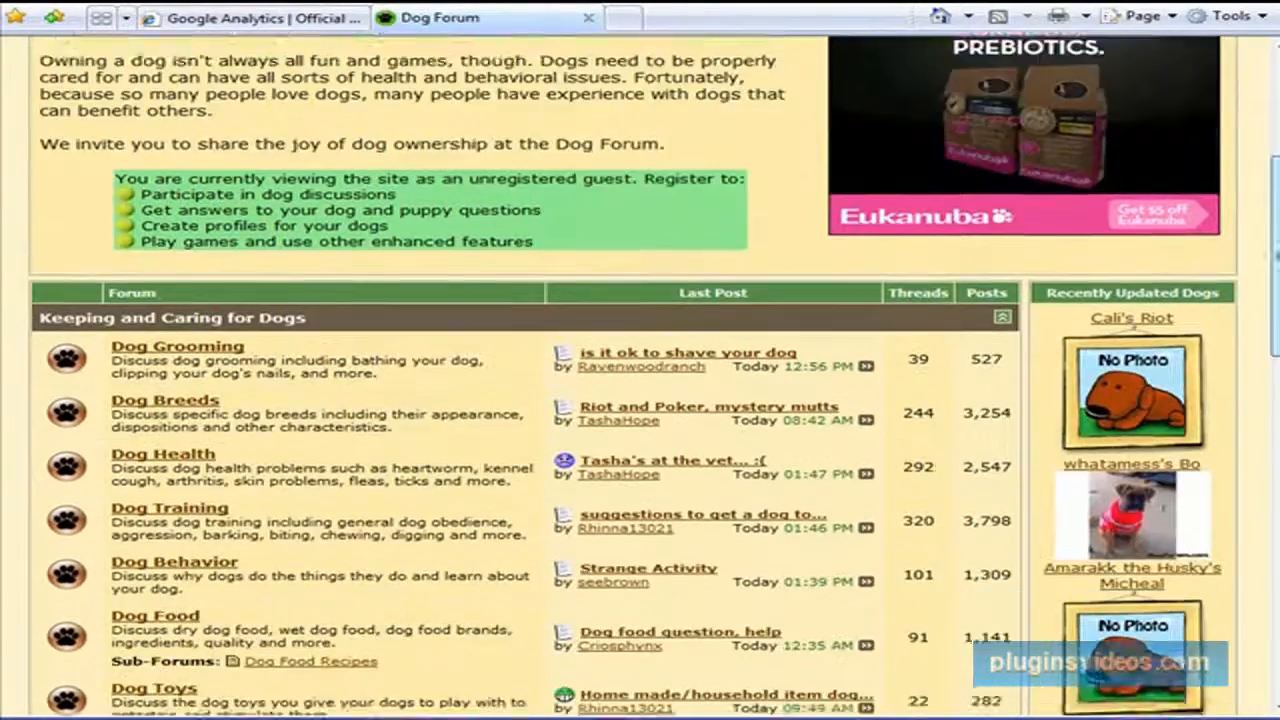
pyautogui.scroll(-3)
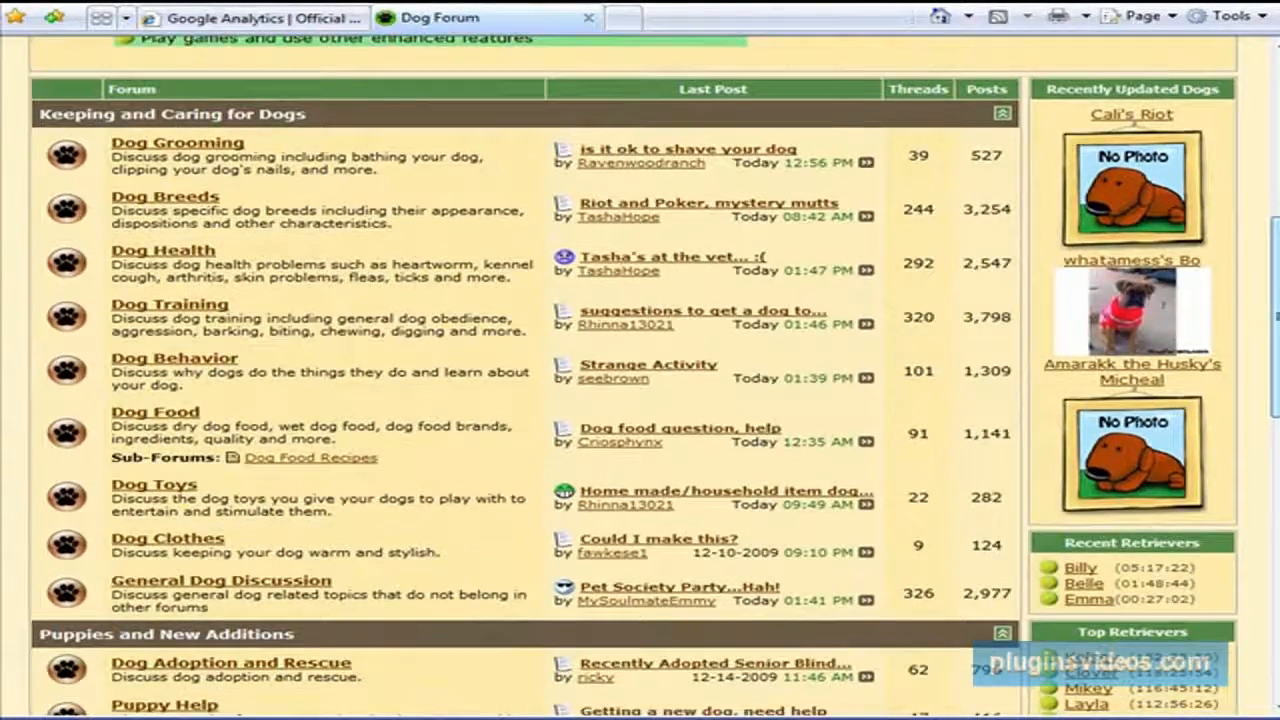
pyautogui.scroll(-3)
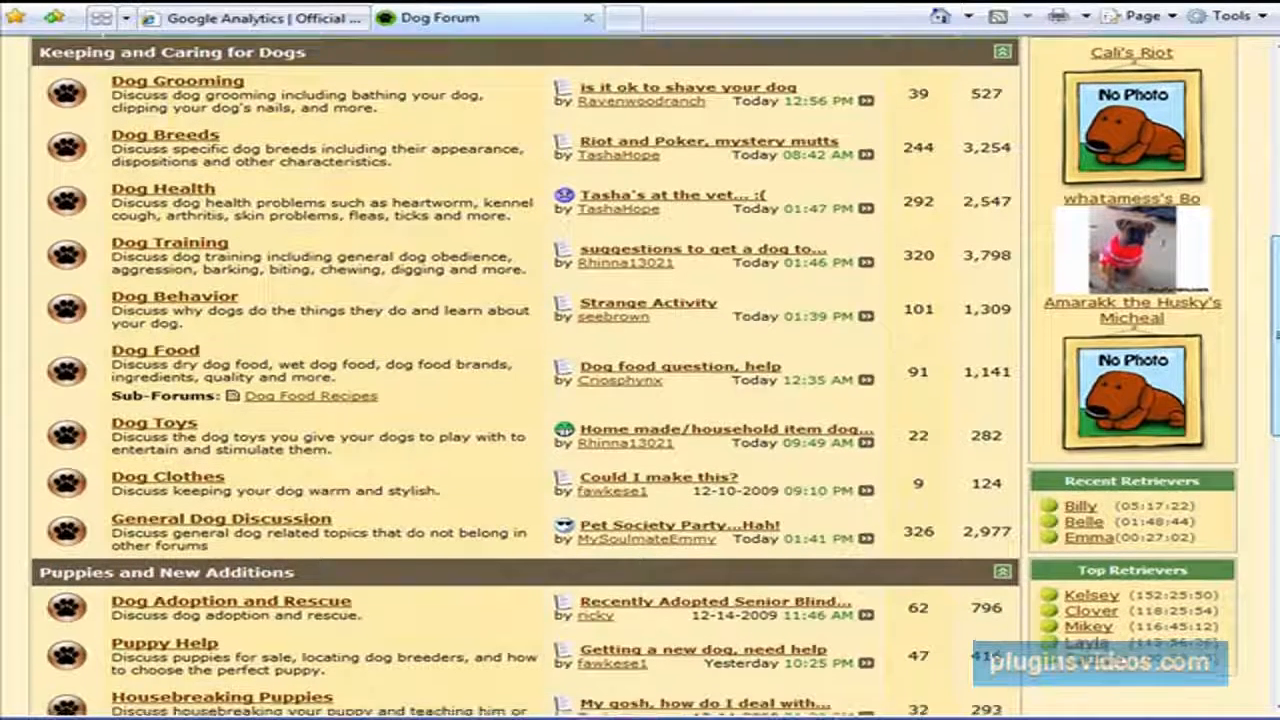
pyautogui.scroll(-3)
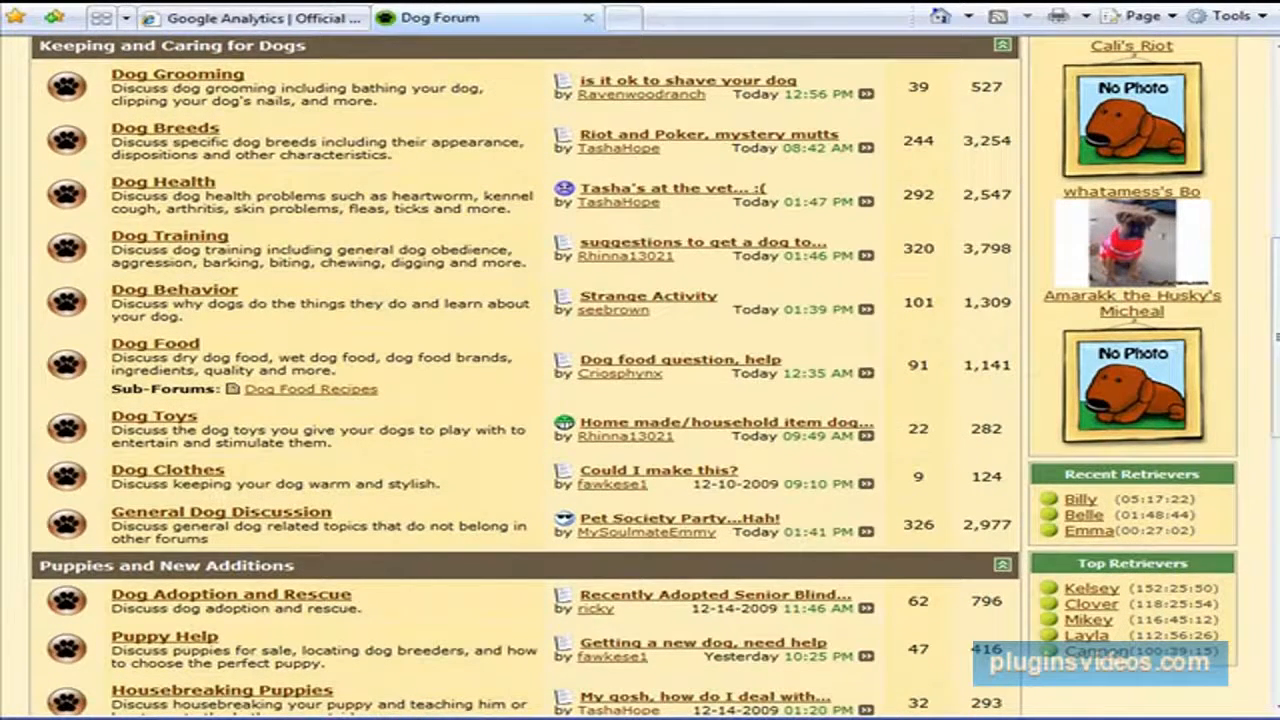
pyautogui.moveTo(312, 304)
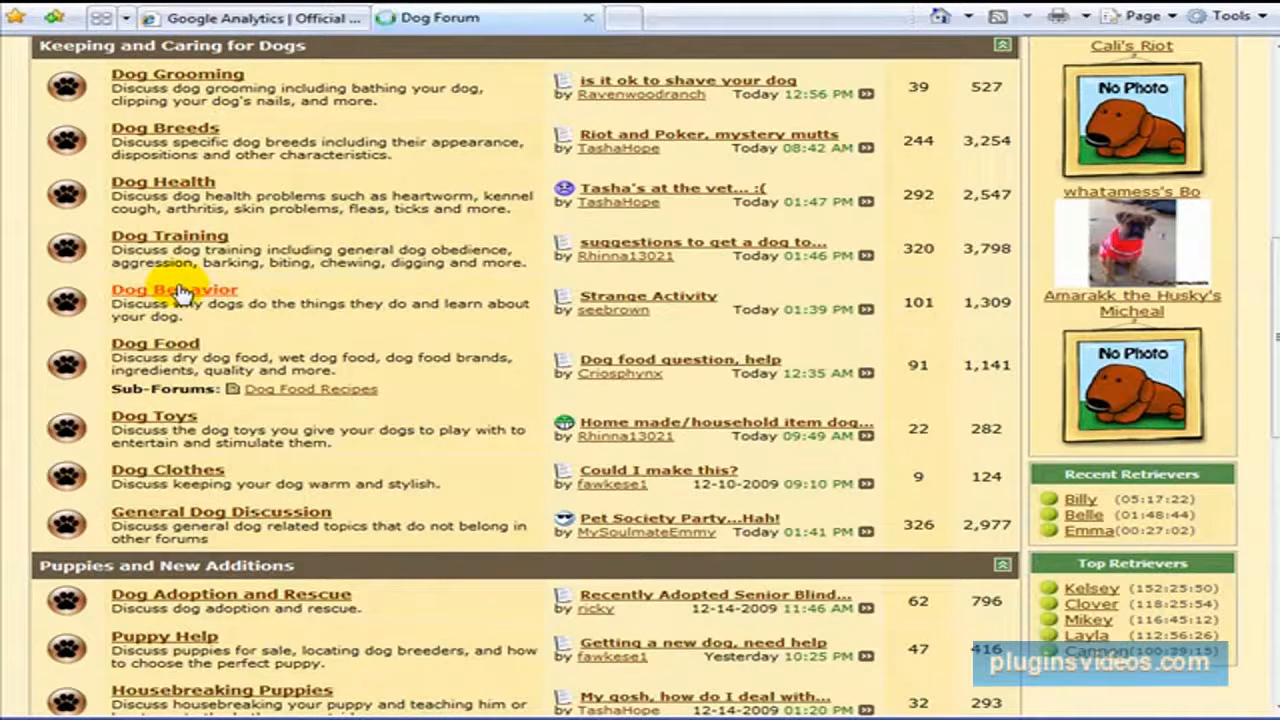
# Enter the Dog Behavior forum and scroll to its Threads in Forum list.
pyautogui.click(174, 288)
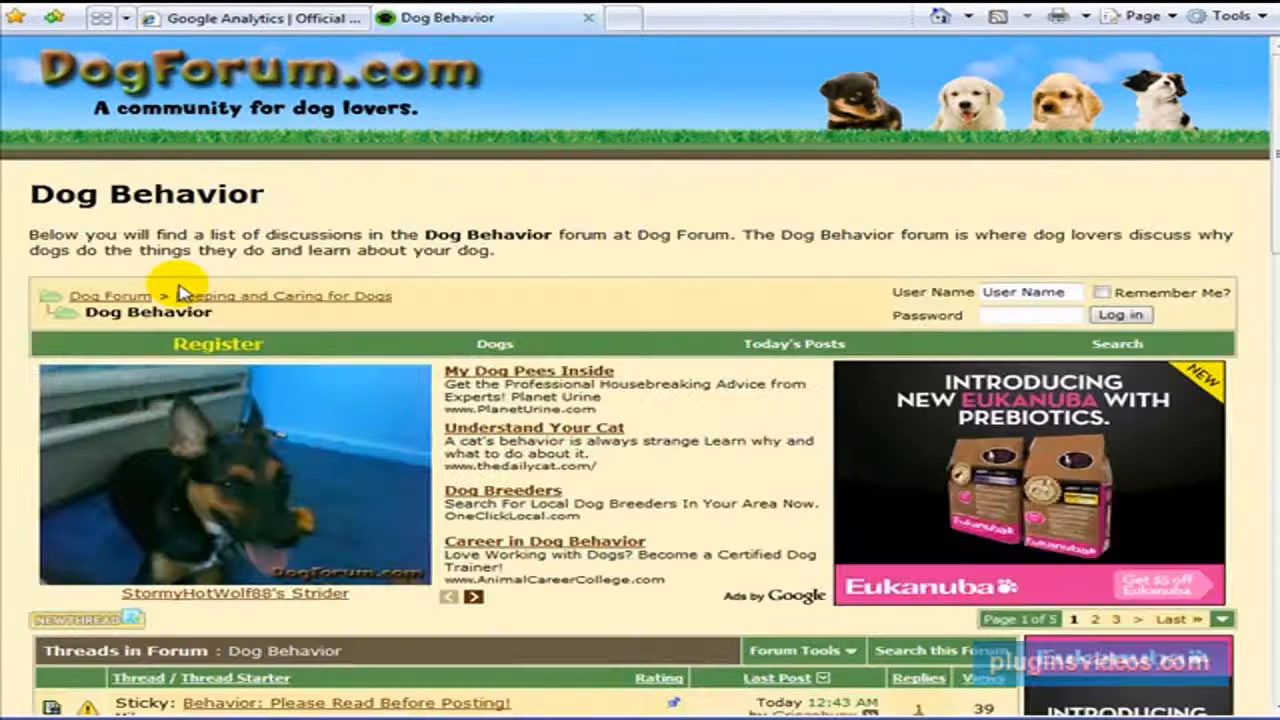
pyautogui.moveTo(1224, 110)
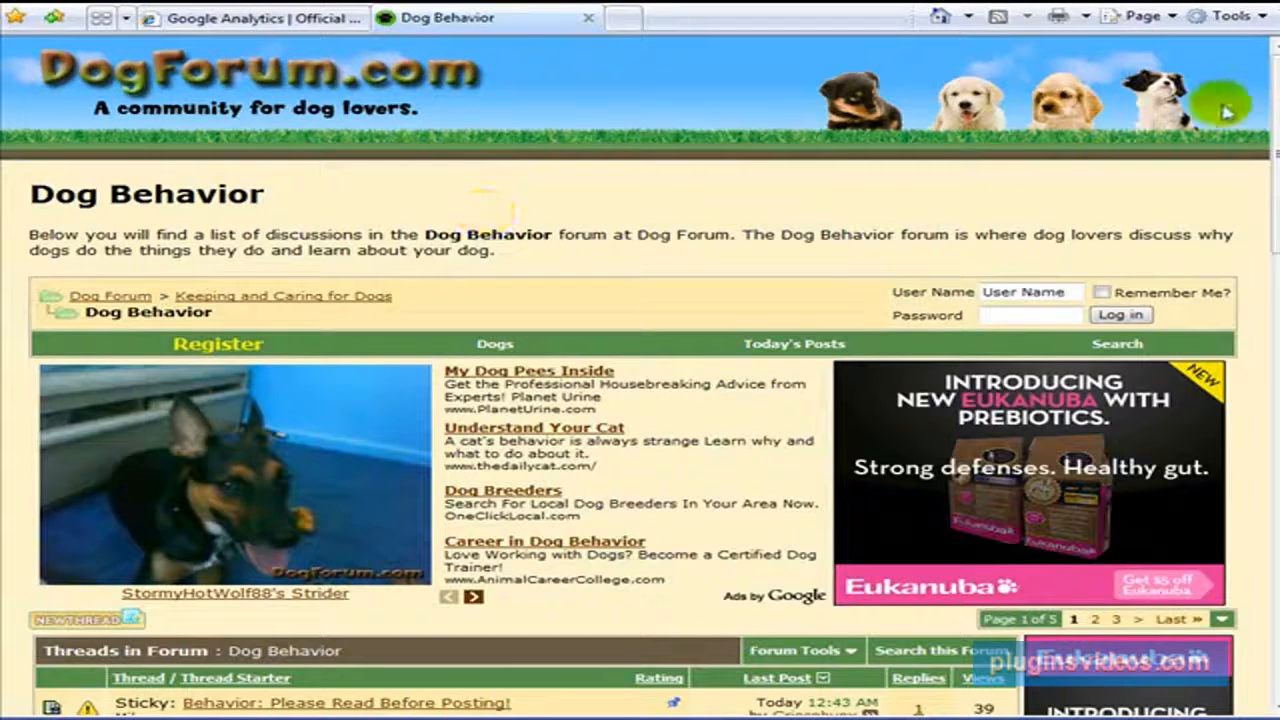
pyautogui.scroll(-3)
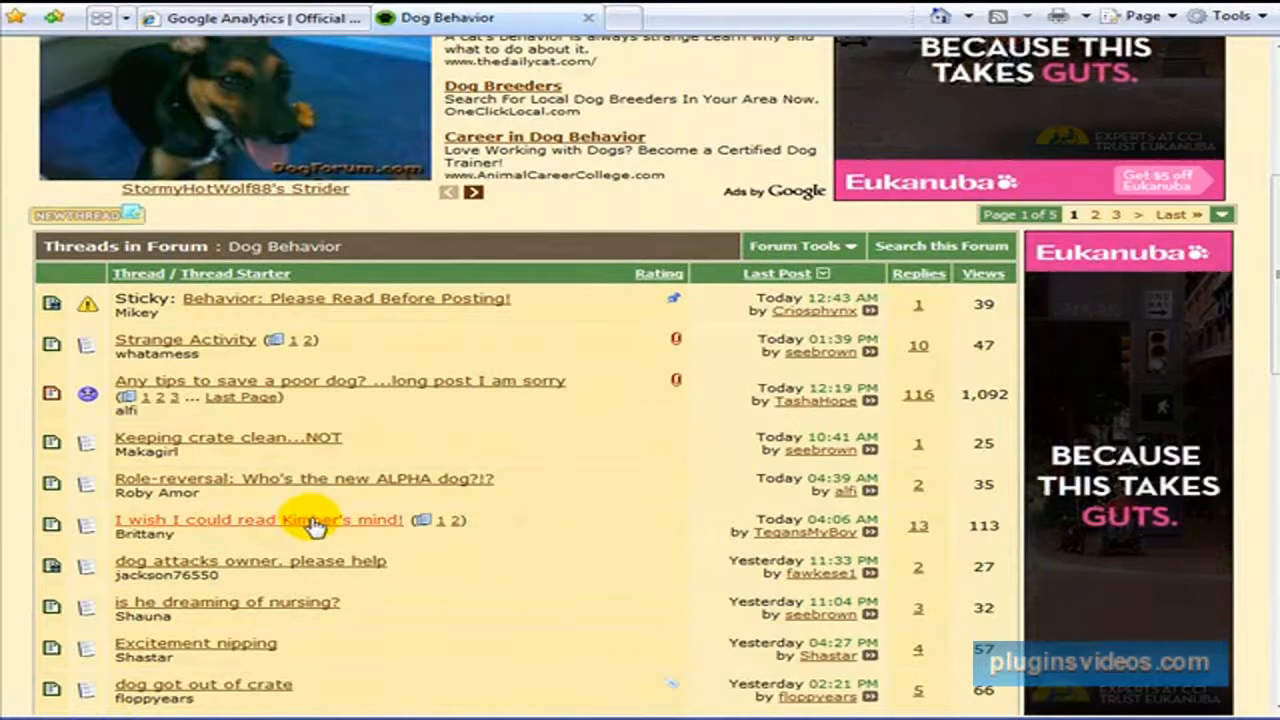
# Open the "I wish I could read Kimber's mind!" thread and scroll through its replies.
pyautogui.click(260, 520)
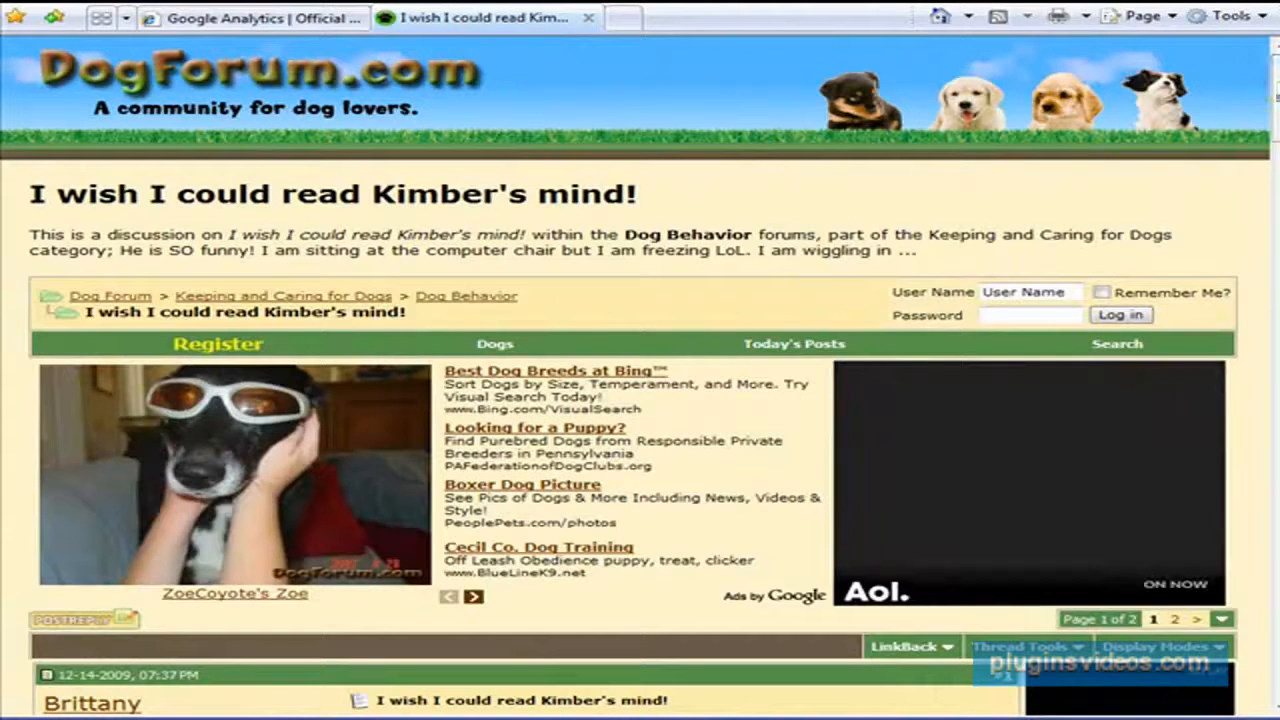
pyautogui.scroll(-3)
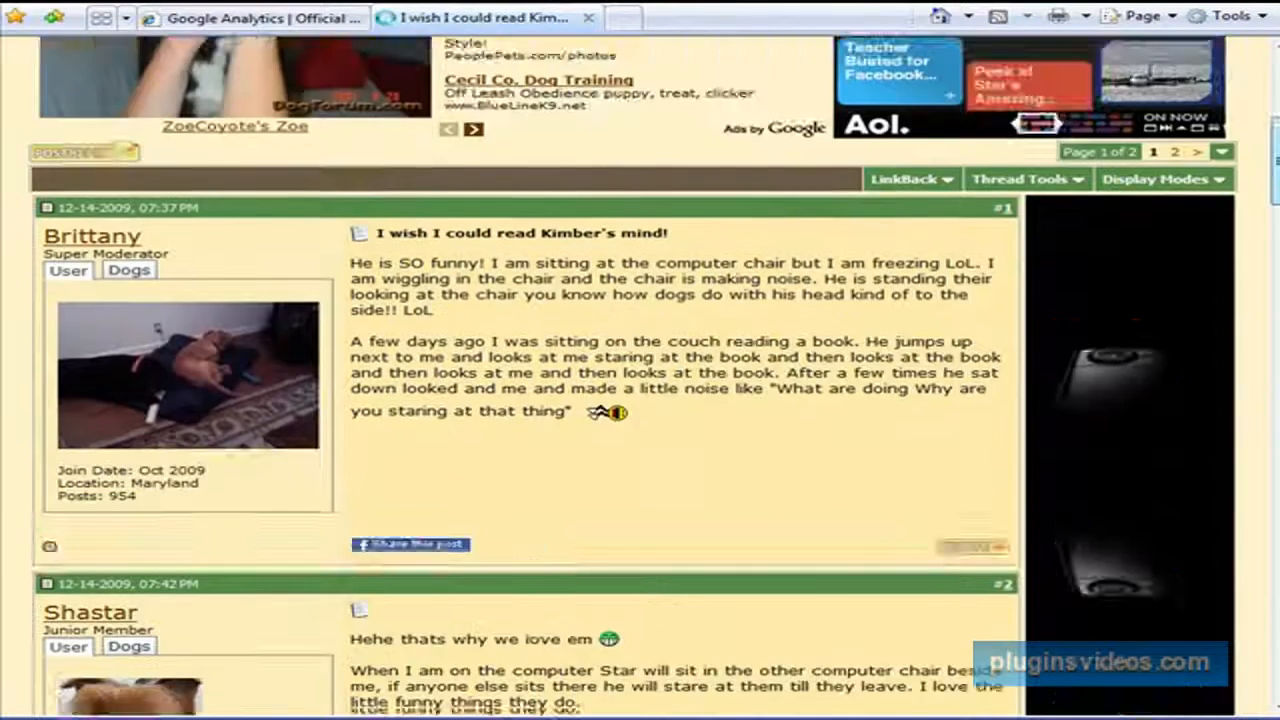
pyautogui.scroll(-3)
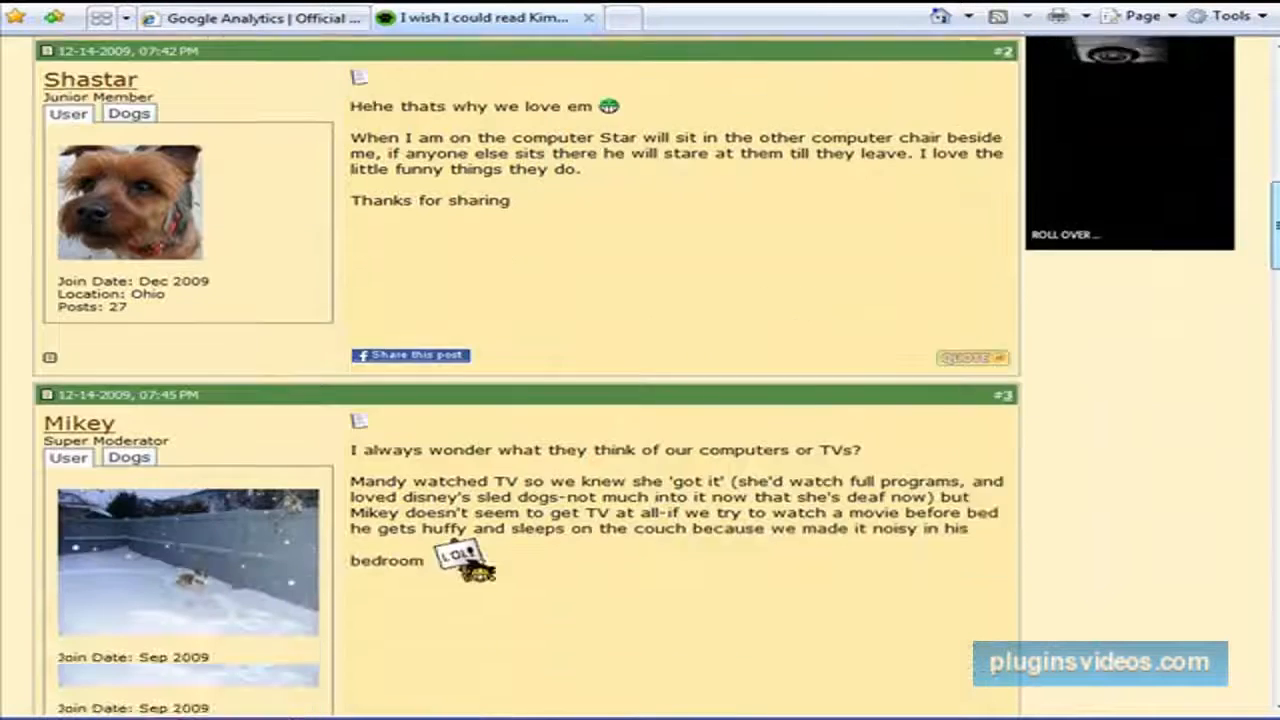
pyautogui.scroll(-3)
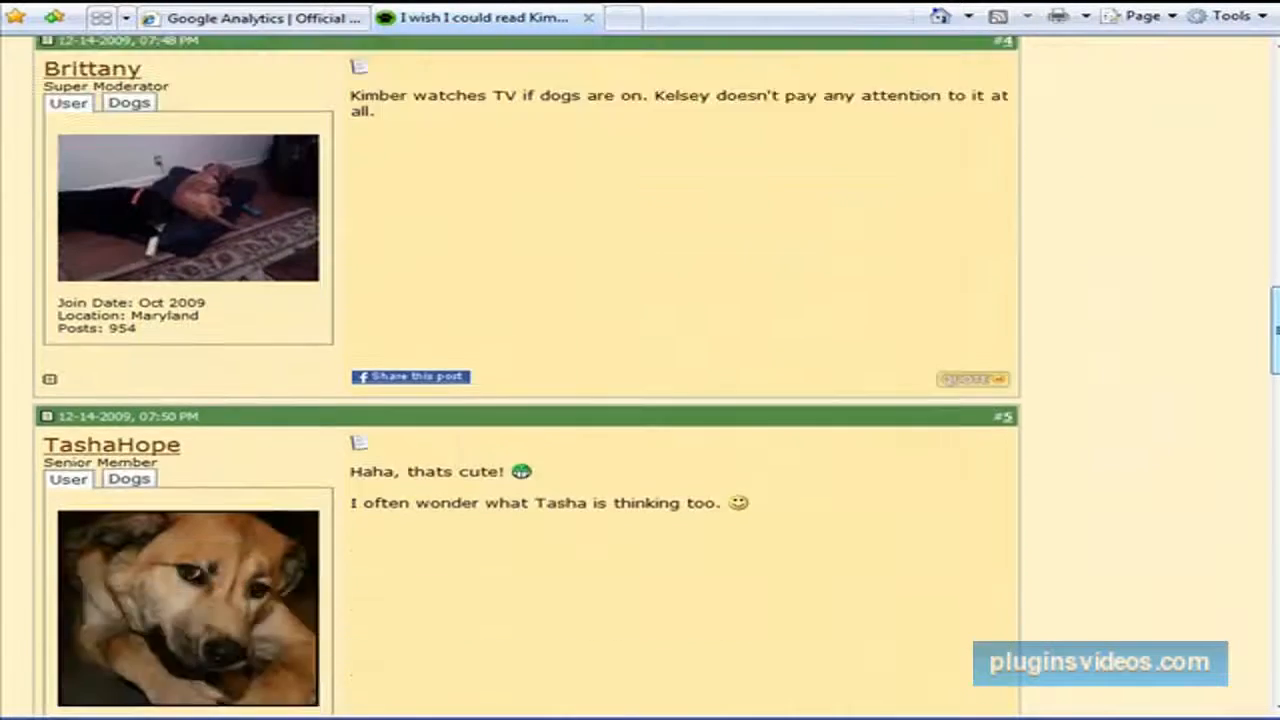
pyautogui.scroll(-3)
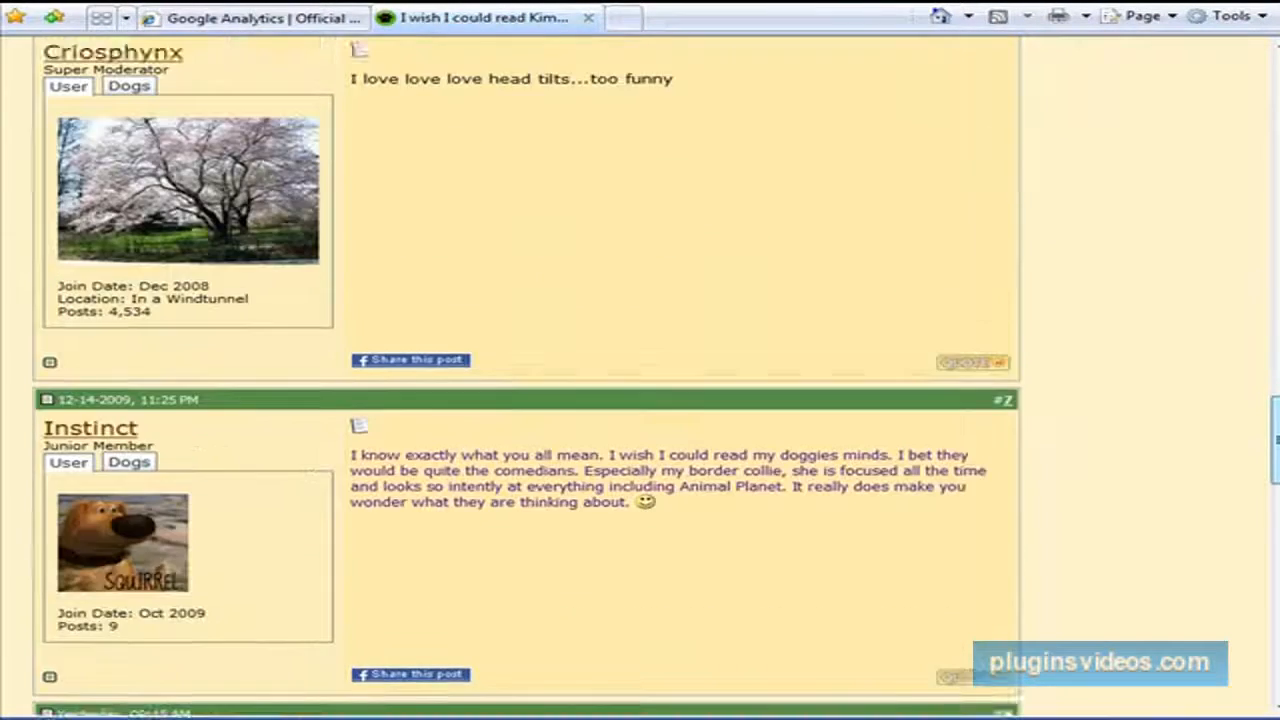
pyautogui.scroll(-3)
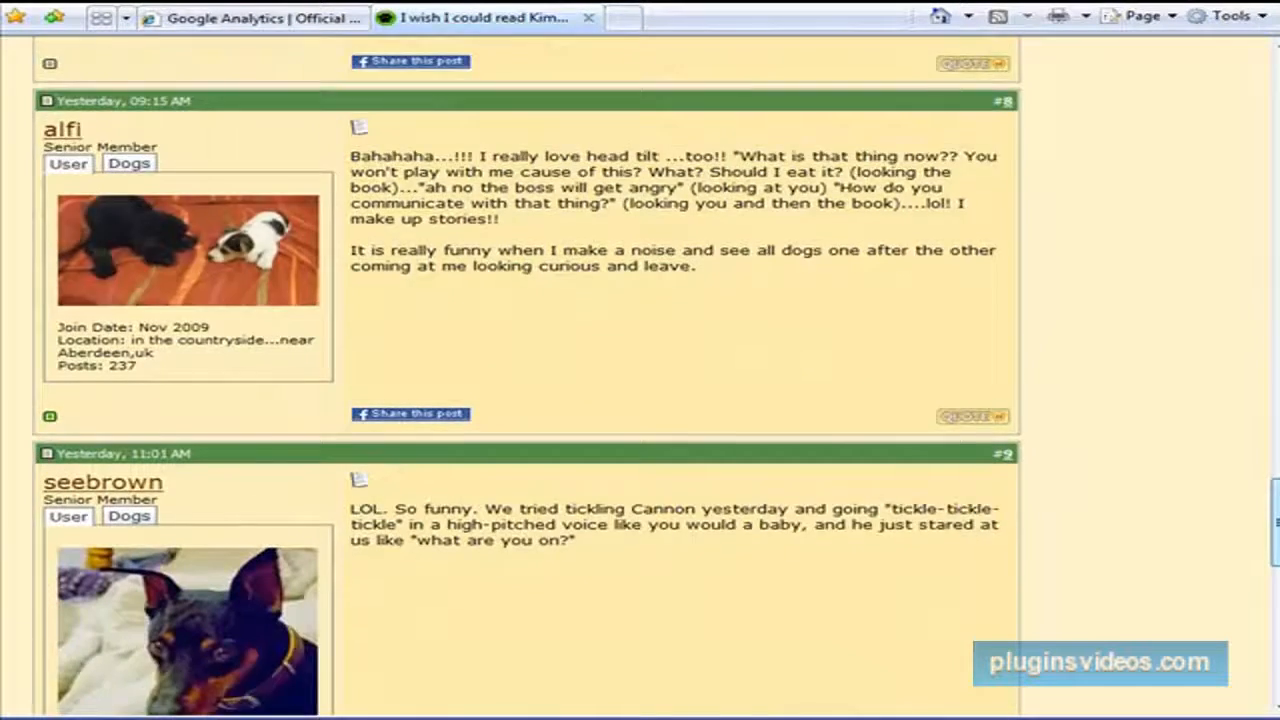
pyautogui.scroll(-3)
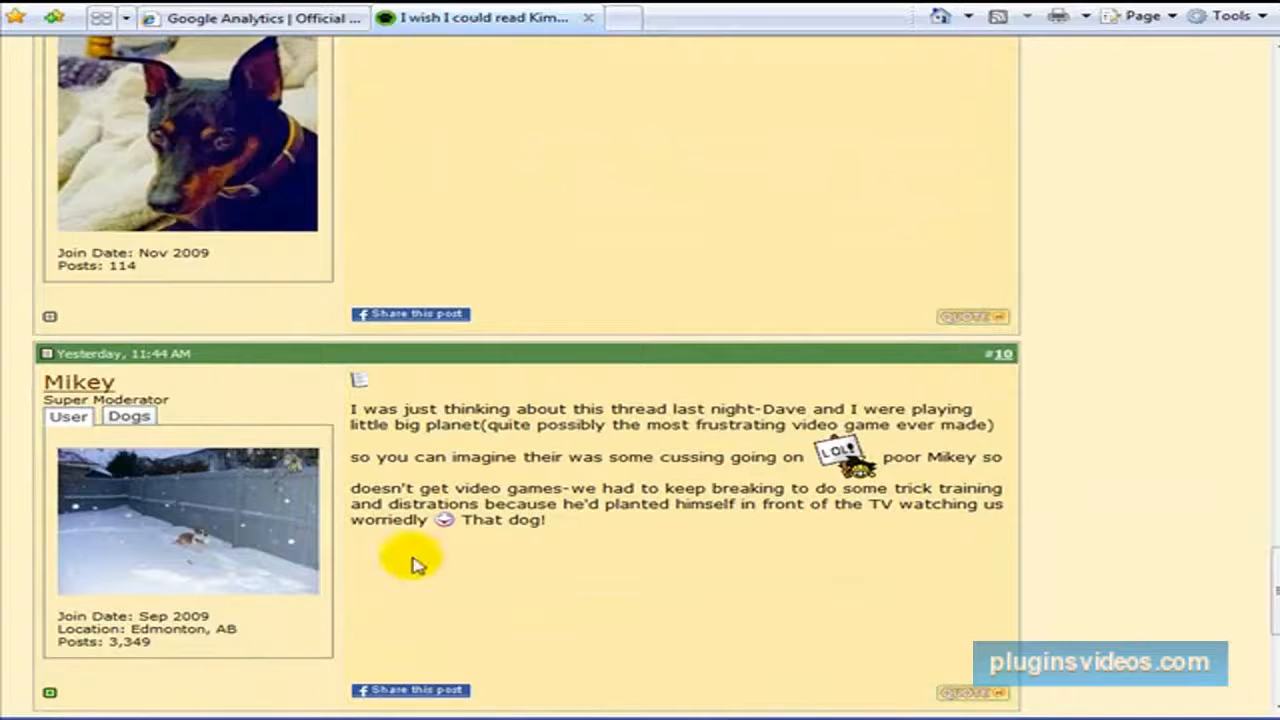
pyautogui.moveTo(584, 556)
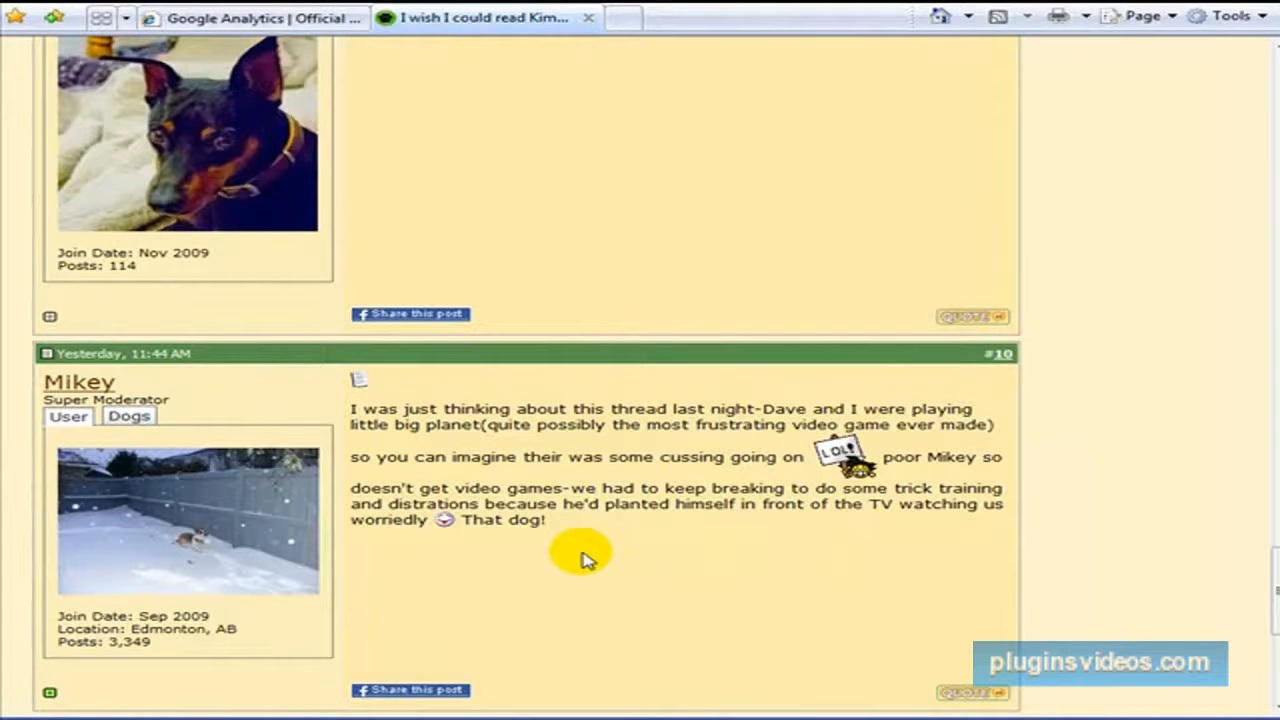
pyautogui.moveTo(624, 570)
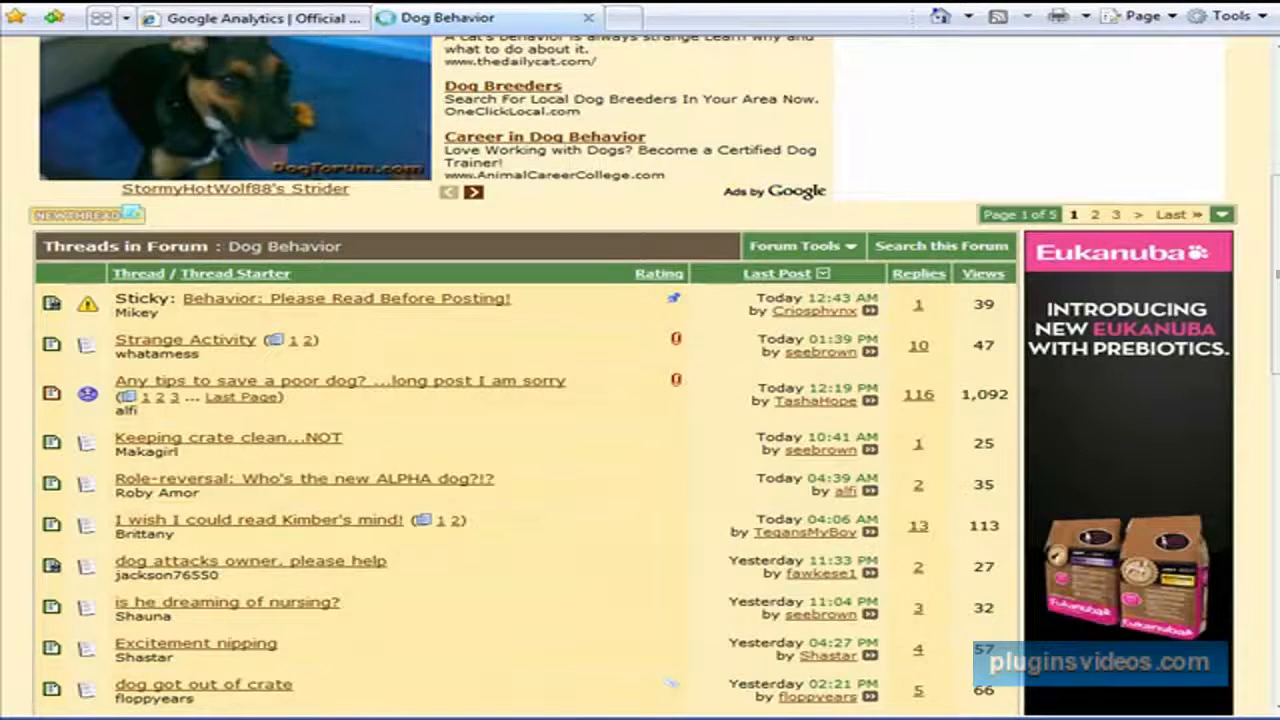
# Scroll the Dog Behavior thread list down to the bottom and back up.
pyautogui.scroll(-3)
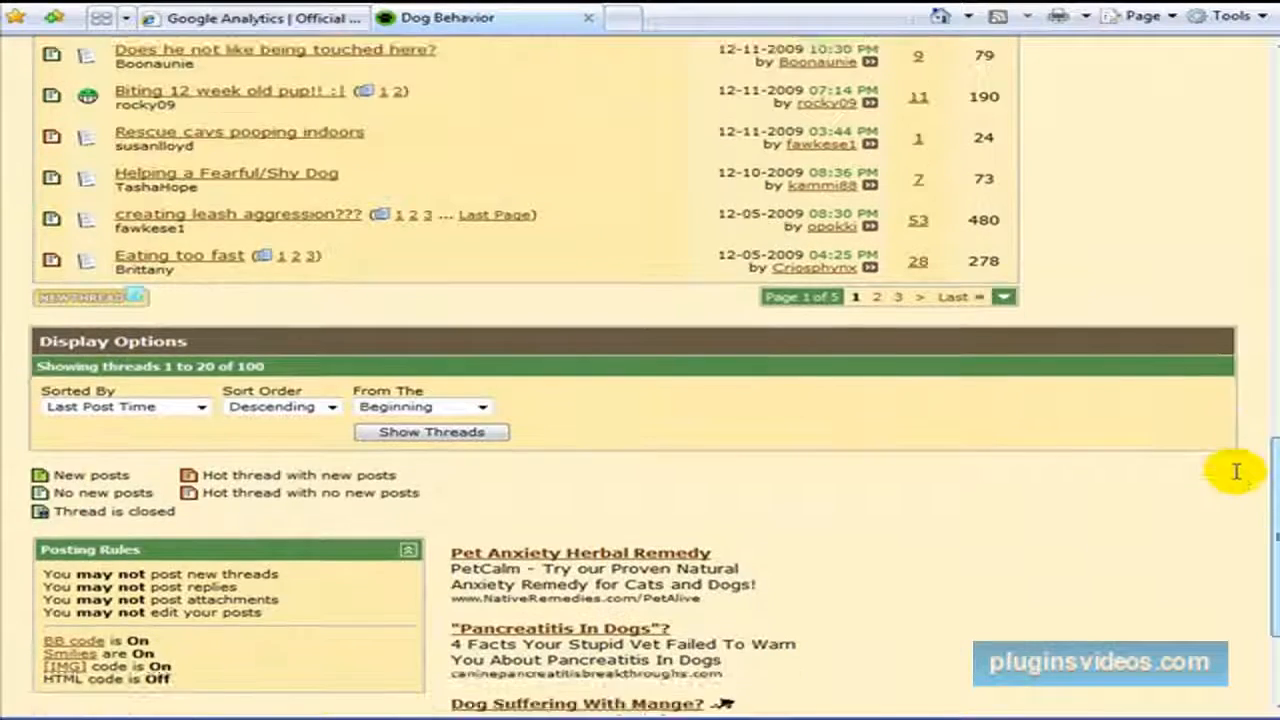
pyautogui.scroll(-3)
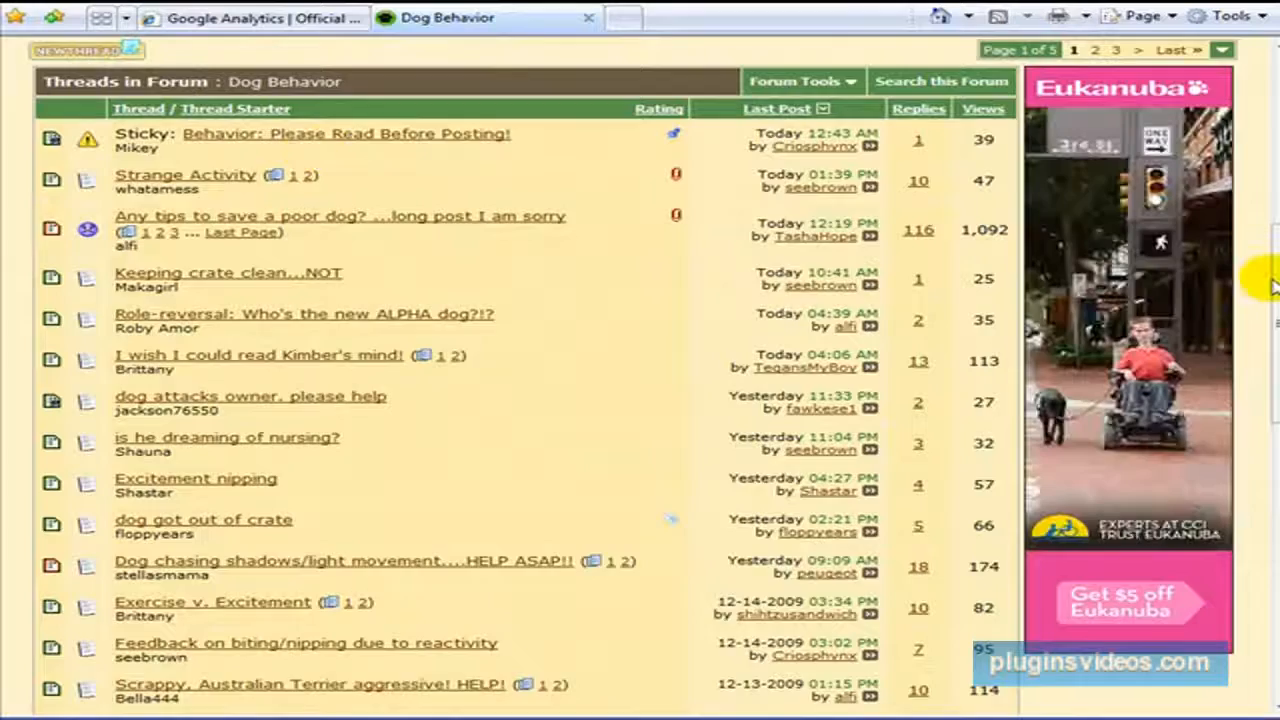
pyautogui.scroll(3)
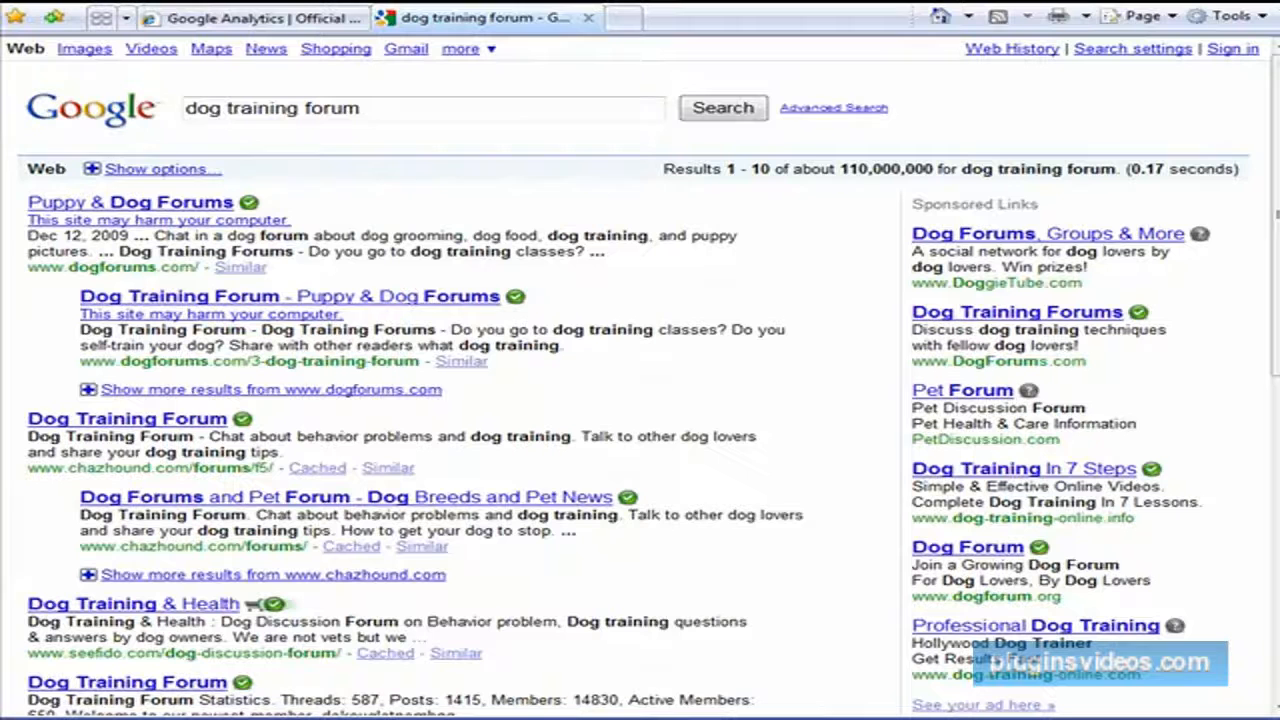
pyautogui.moveTo(828, 358)
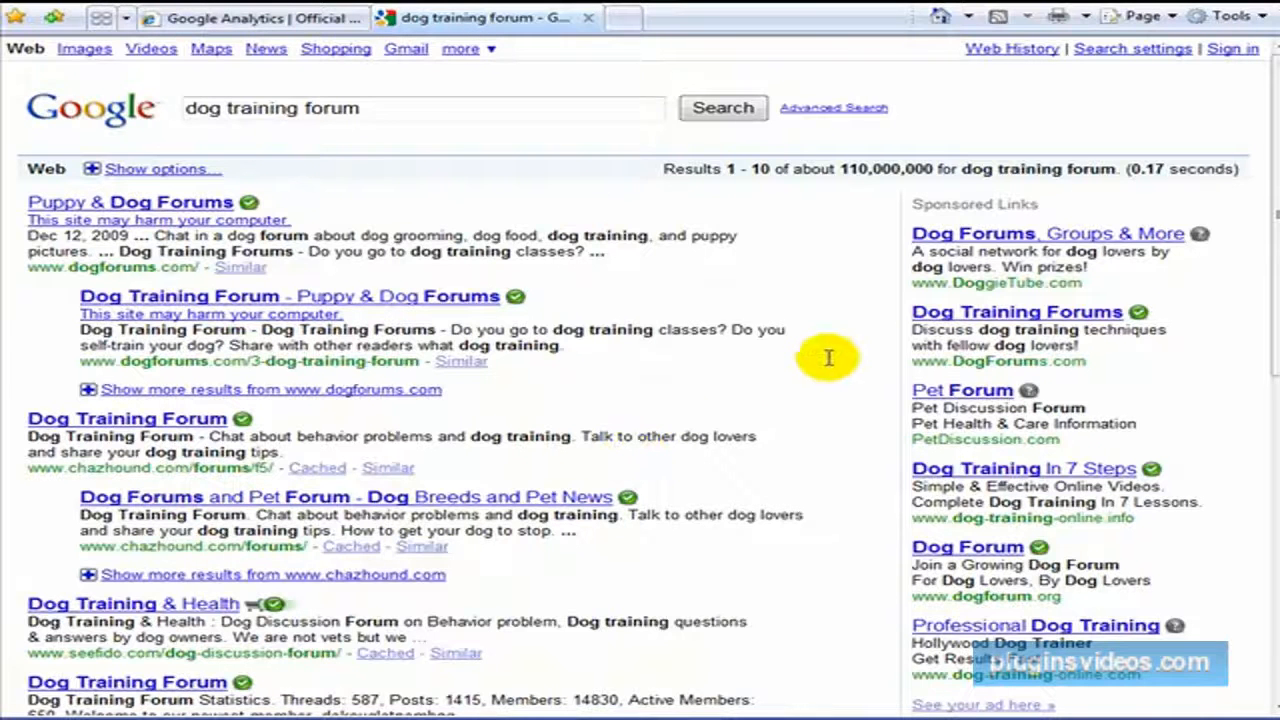